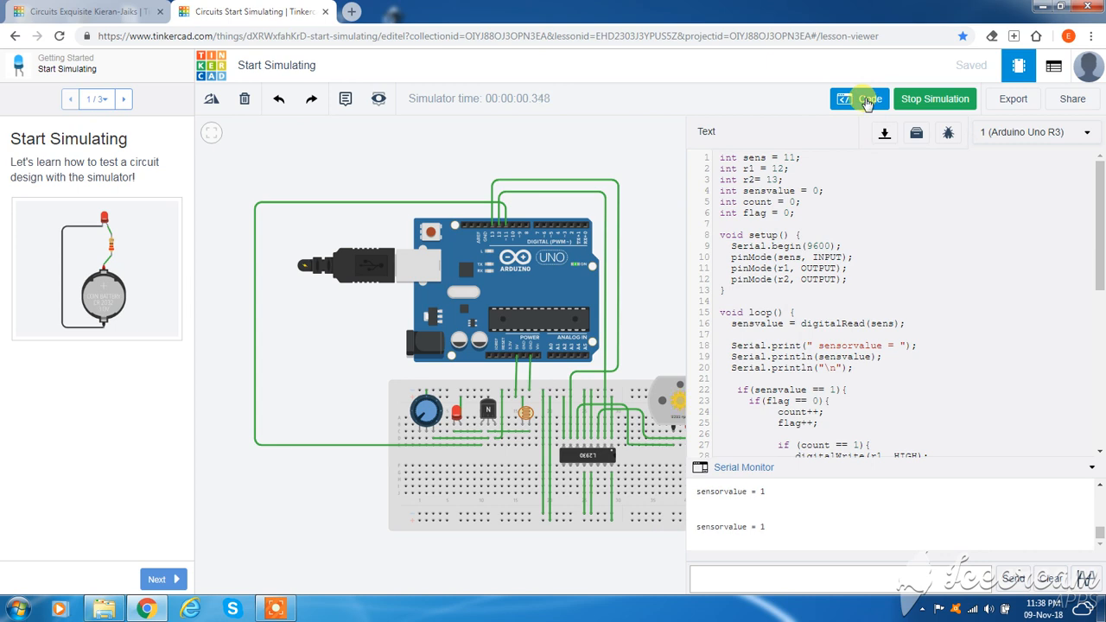
# Hide the code editor and serial monitor so the full circuit and parts library show
pyautogui.click(869, 98)
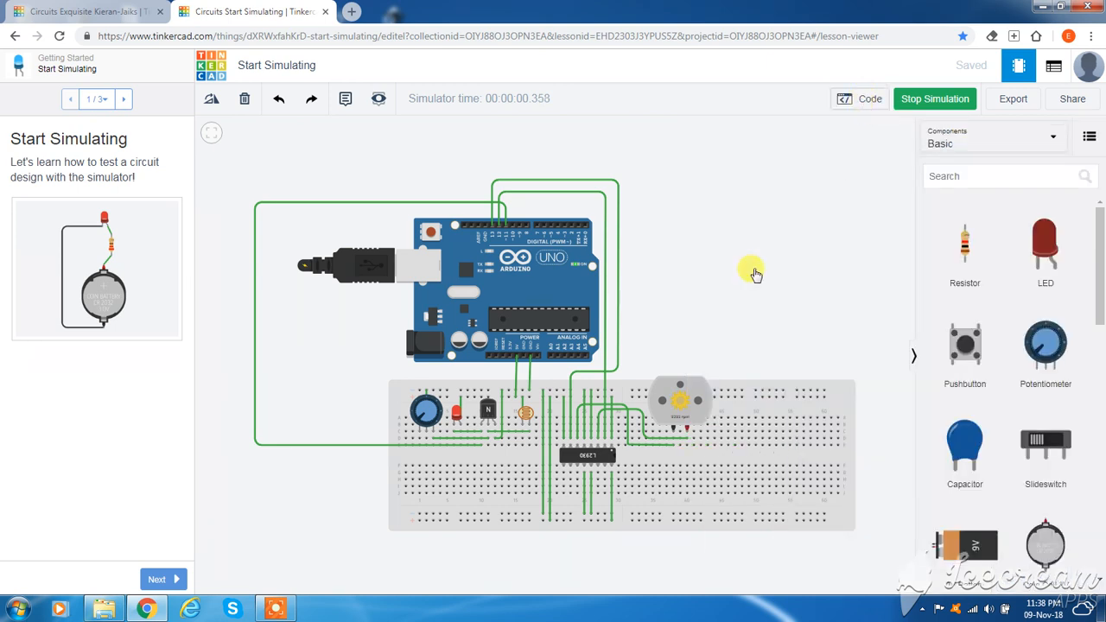
pyautogui.moveTo(528, 420)
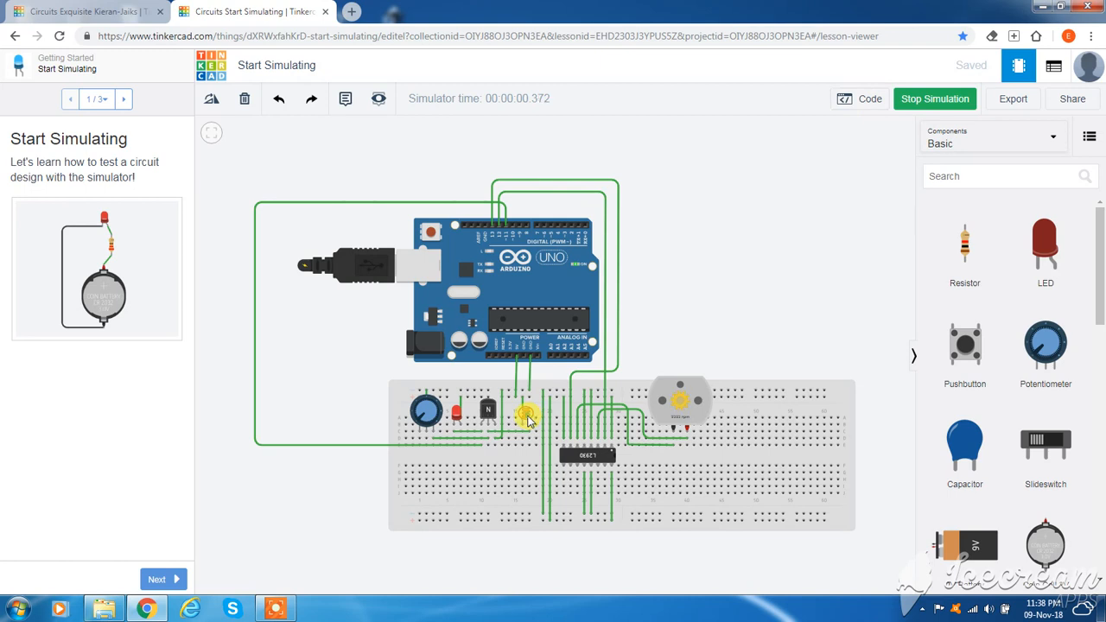
pyautogui.click(527, 414)
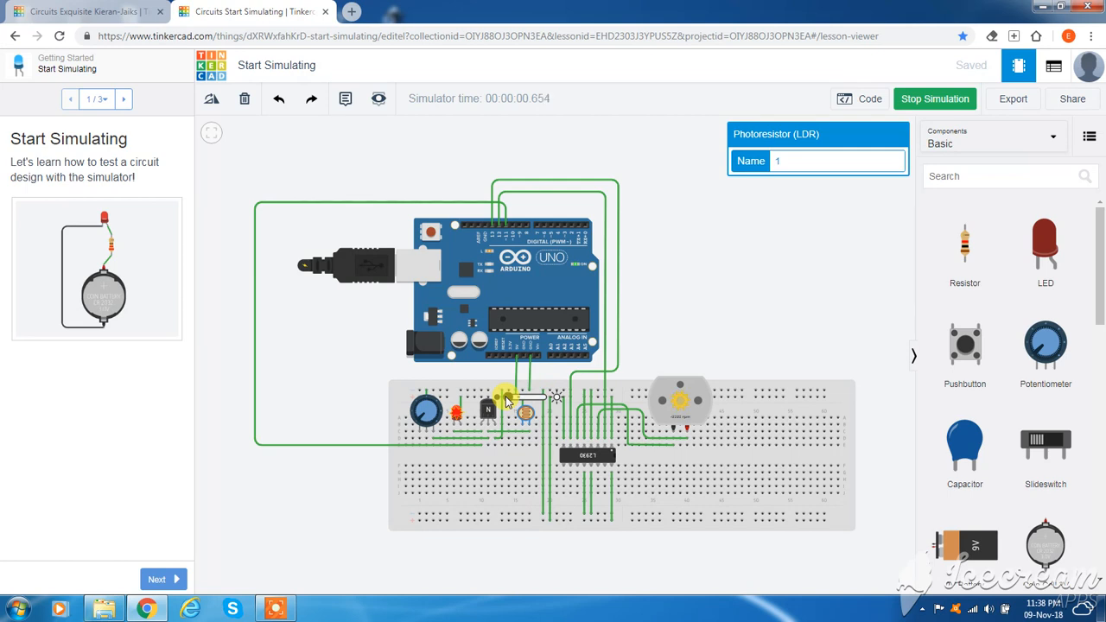
pyautogui.moveTo(677, 435)
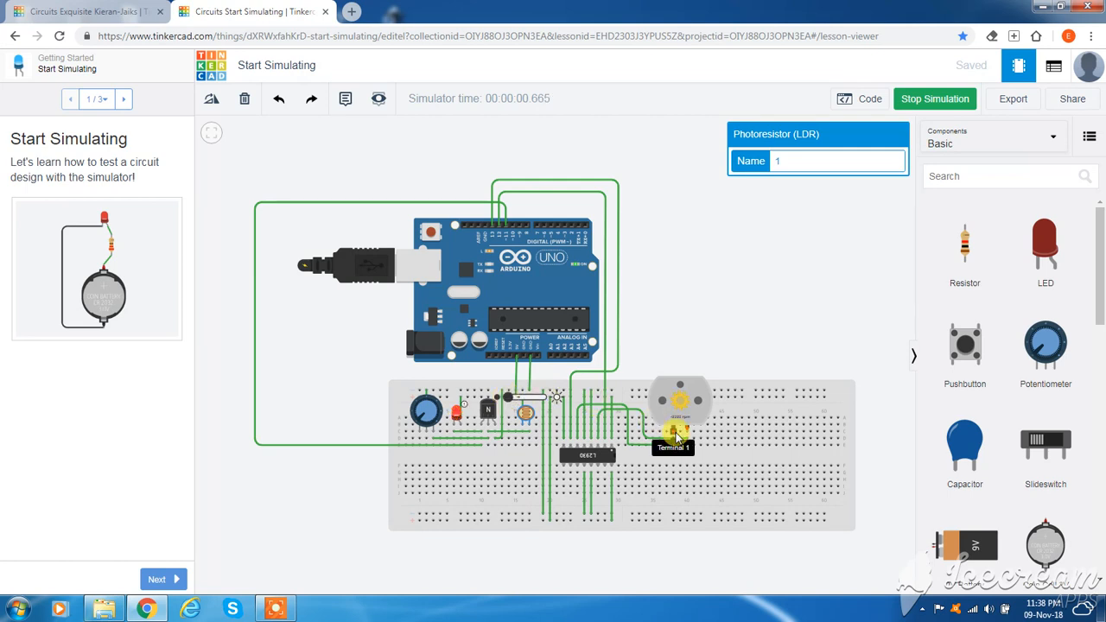
pyautogui.moveTo(743, 361)
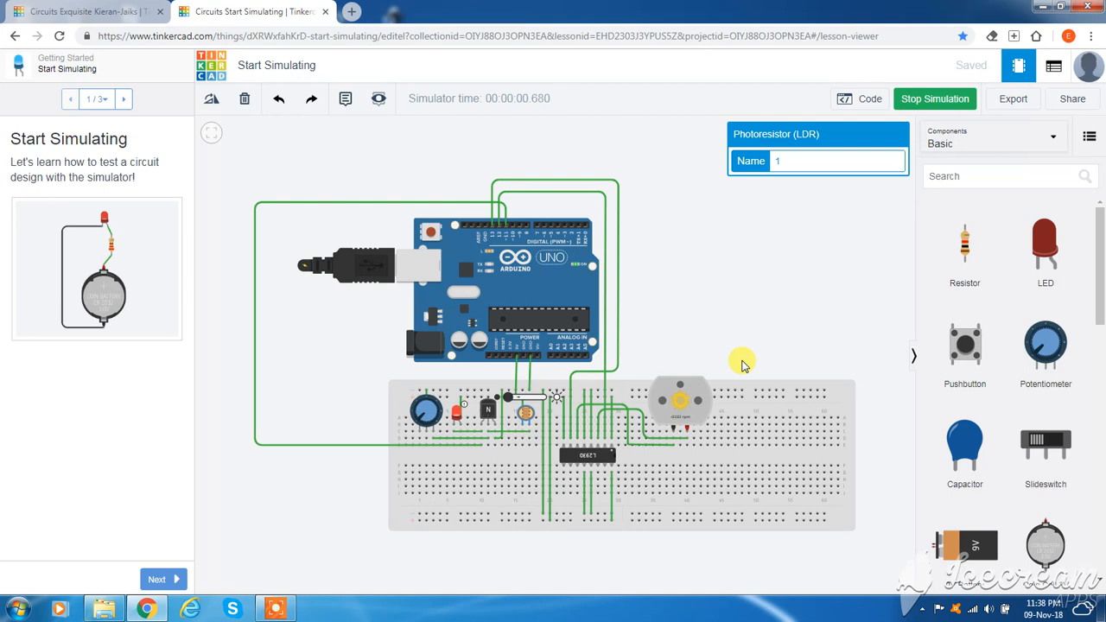
pyautogui.moveTo(729, 380)
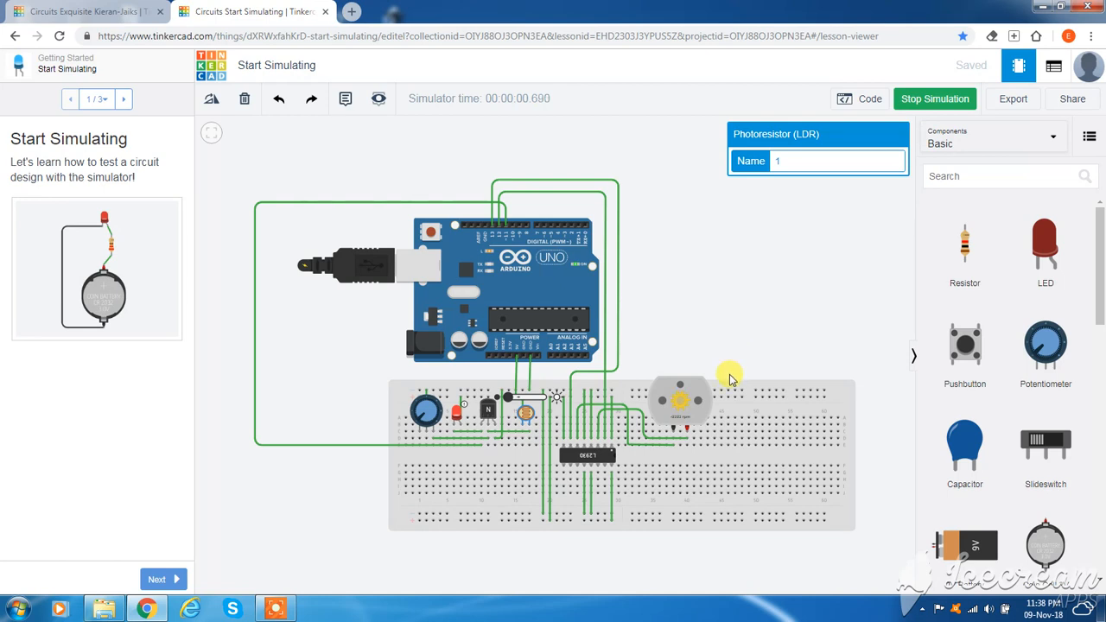
pyautogui.moveTo(692, 429)
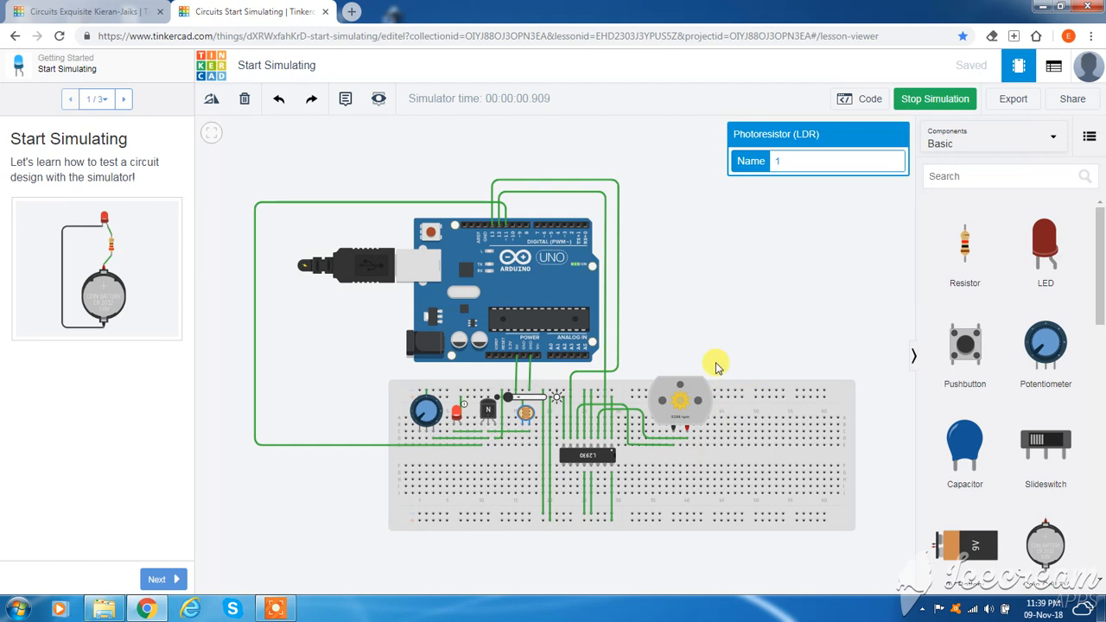
pyautogui.moveTo(726, 448)
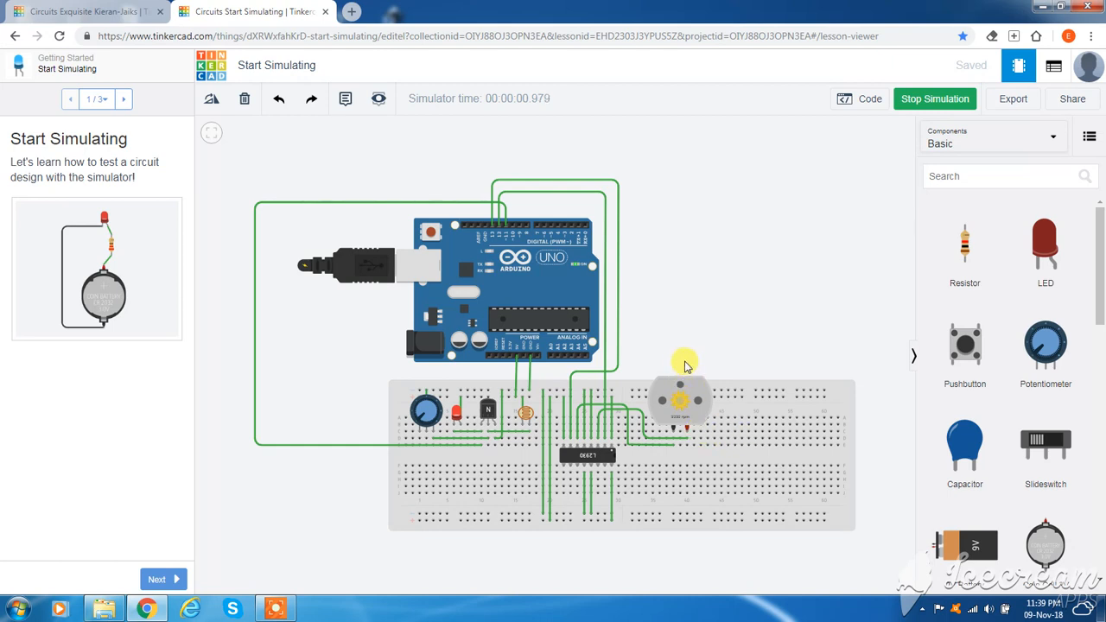
pyautogui.moveTo(719, 365)
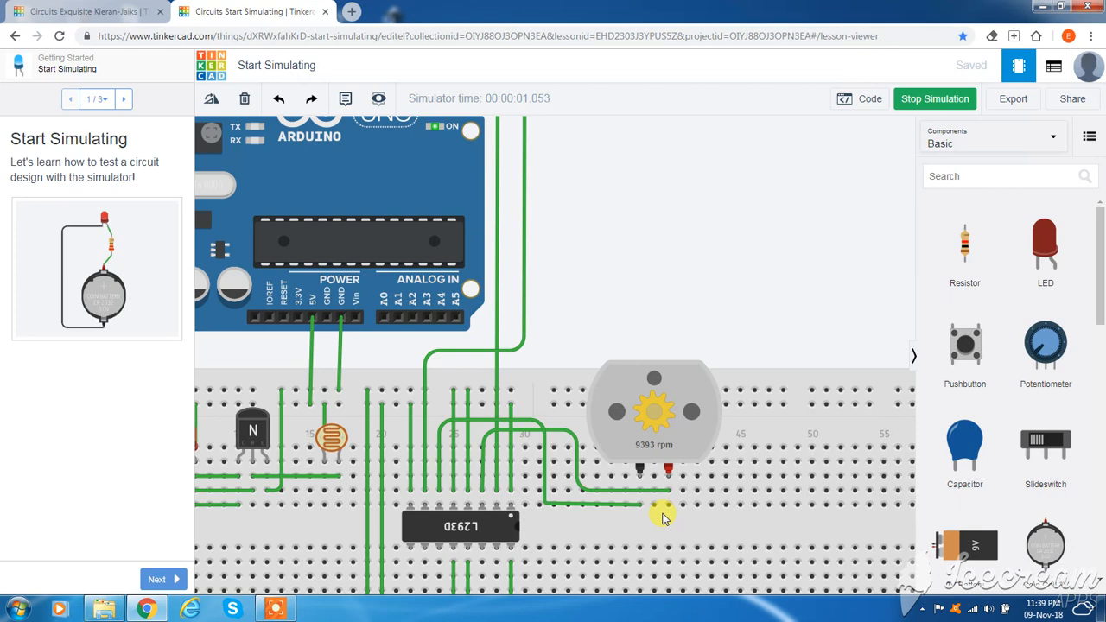
pyautogui.moveTo(654, 335)
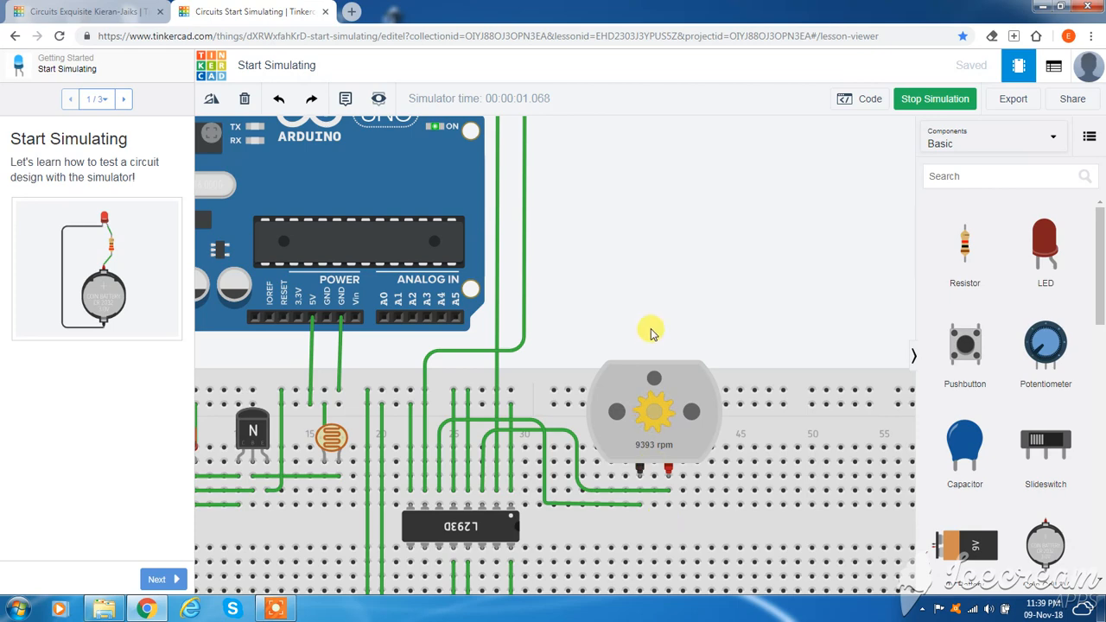
pyautogui.moveTo(702, 290)
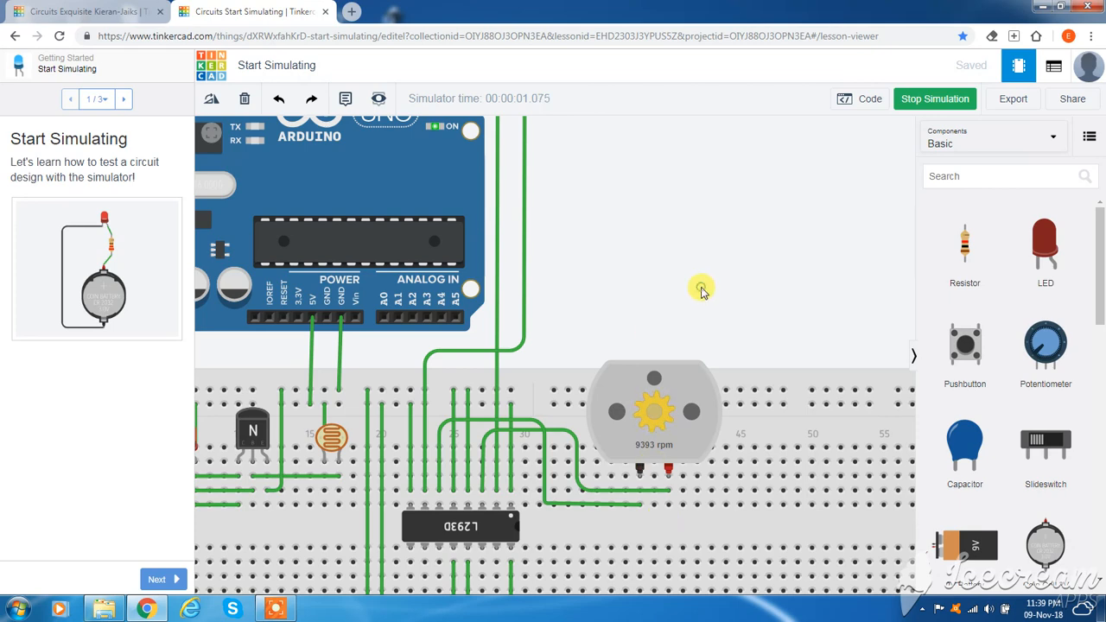